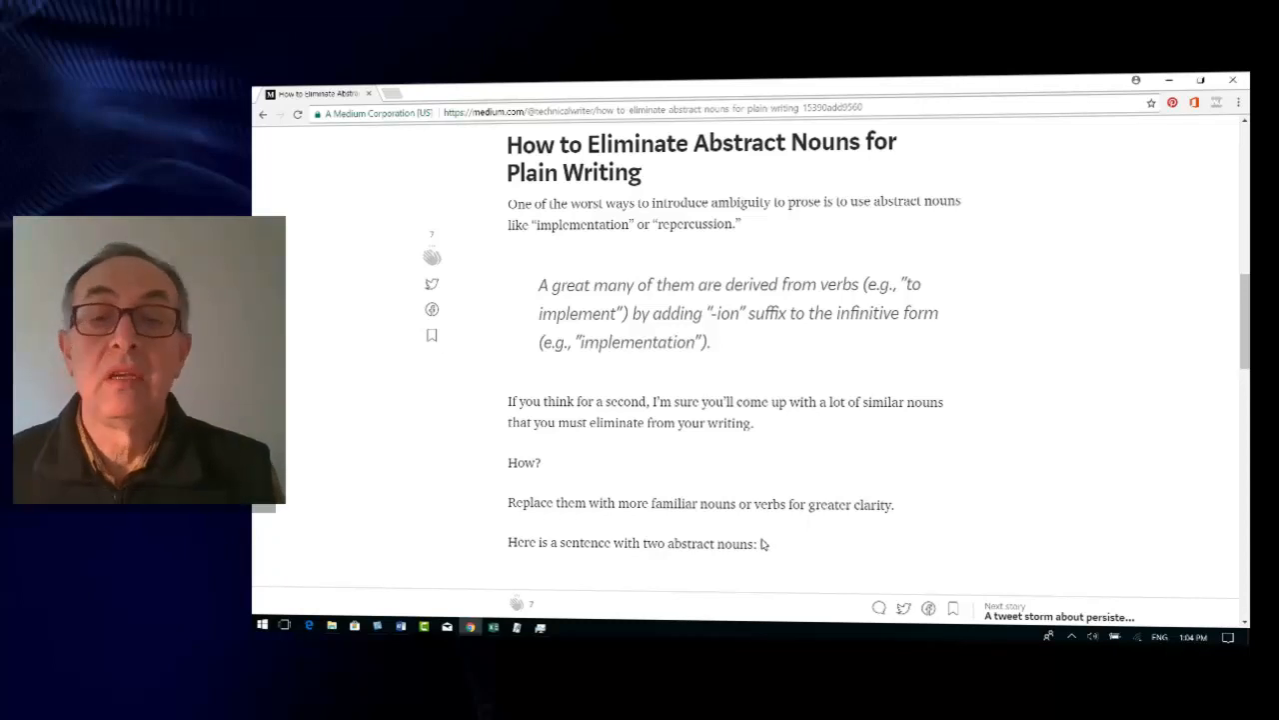
scroll("down", 3)
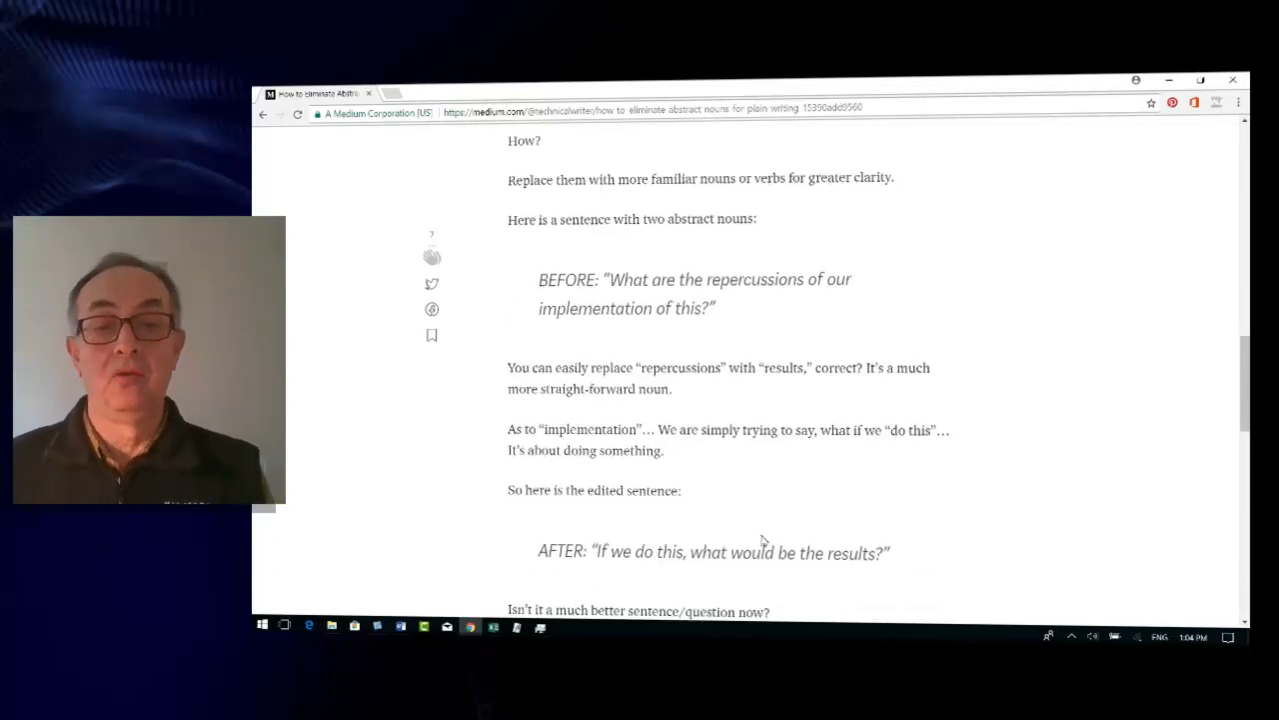
scroll("down", 3)
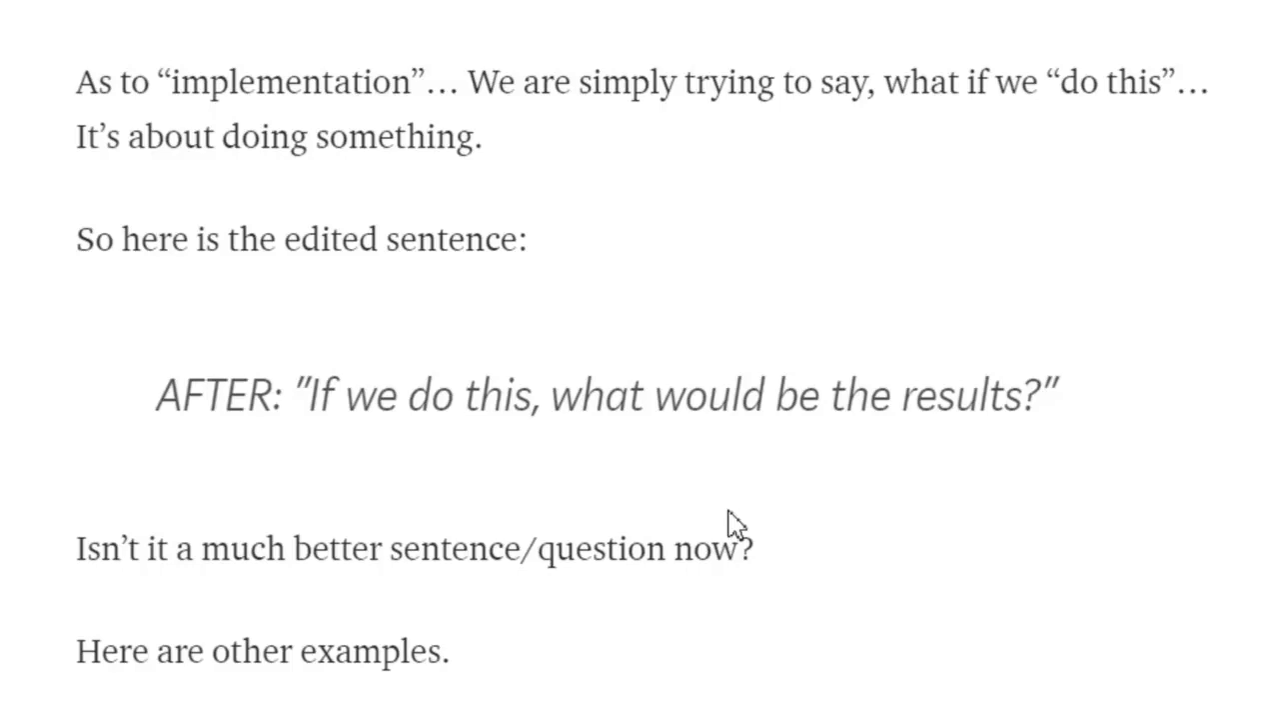
scroll("down", 3)
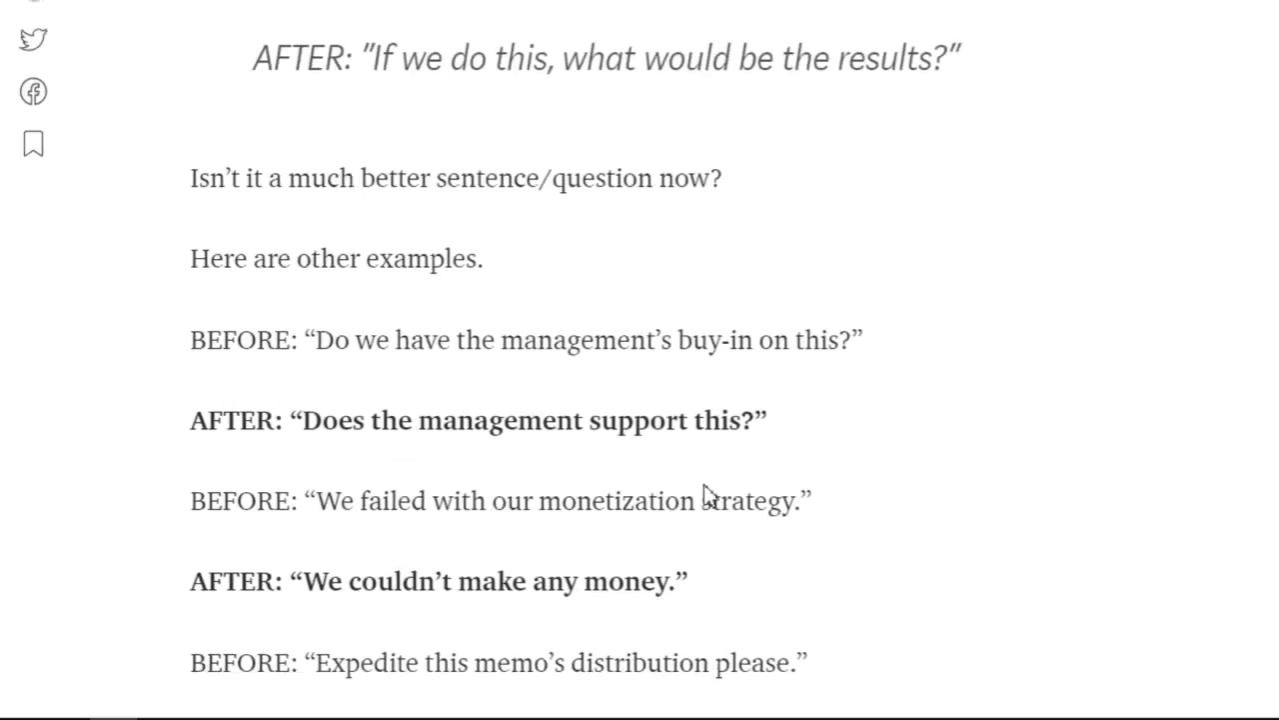